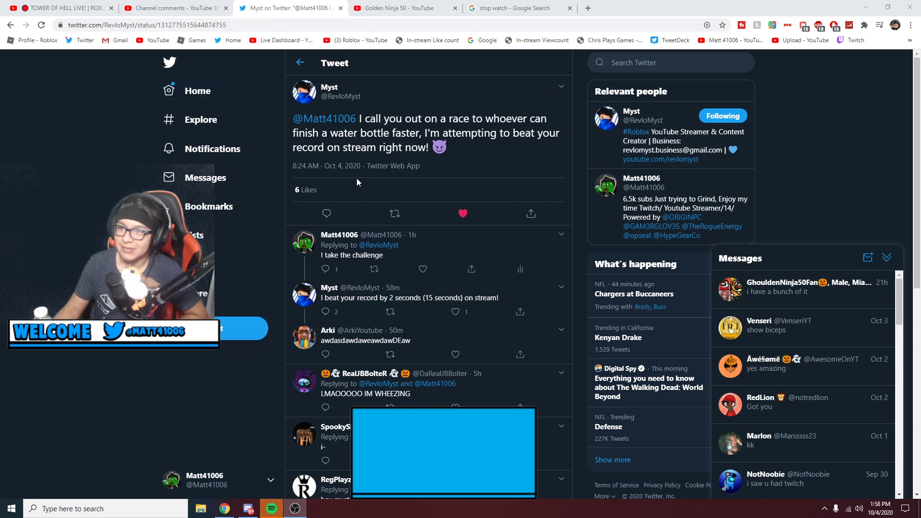
{"action": "mouse_move", "coordinate": [338, 108]}
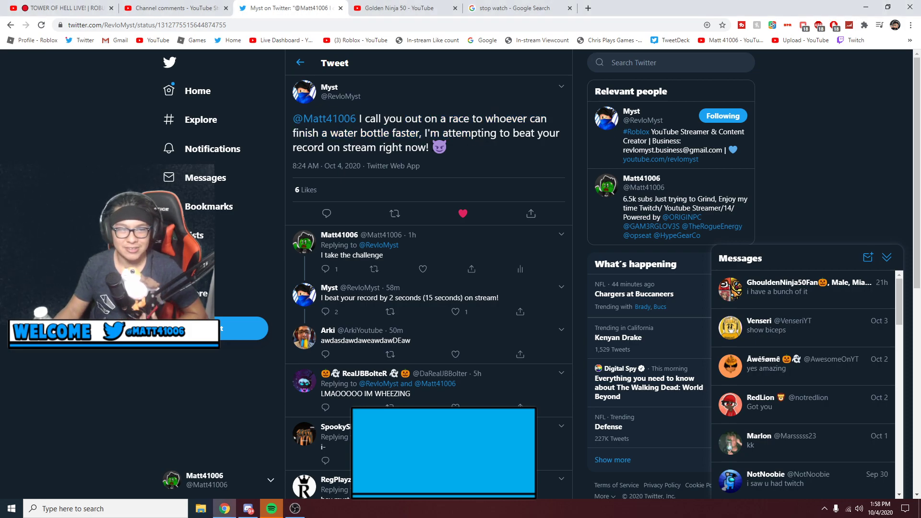
Step: Rewind the rival's stream replay a few seconds, then view the channel's unanswered comments
{"action": "left_click", "coordinate": [62, 8]}
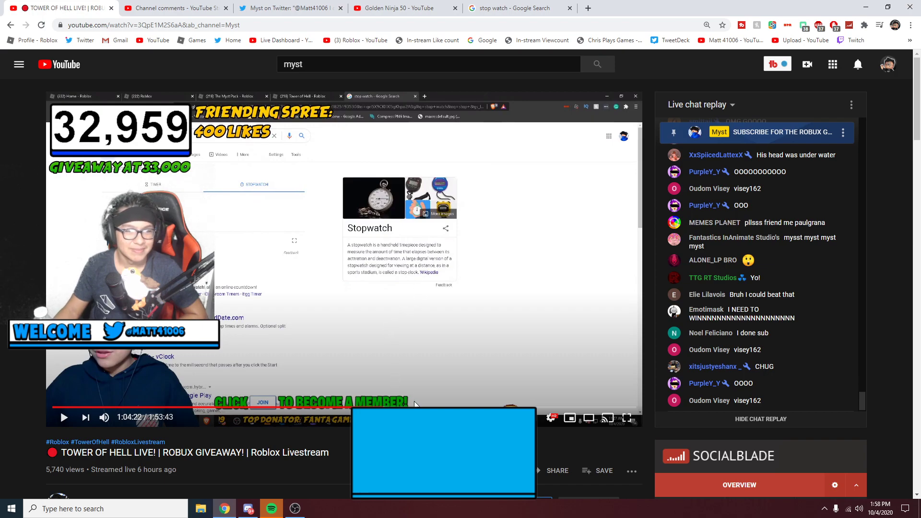
{"action": "left_click", "coordinate": [64, 418]}
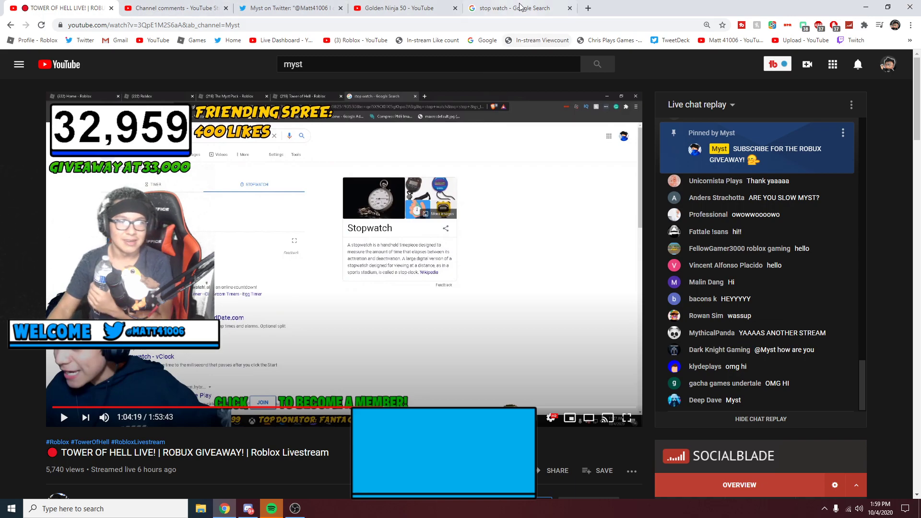
{"action": "left_click", "coordinate": [519, 8]}
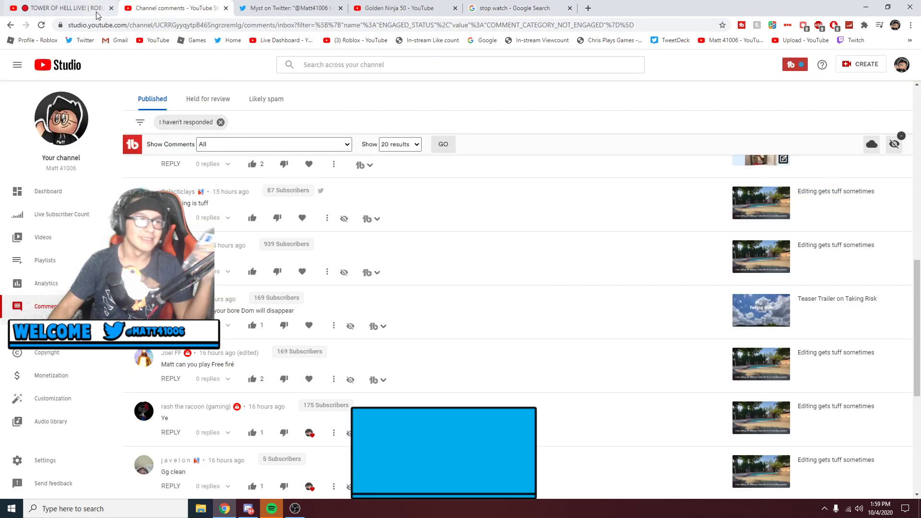
Step: Rewatch the water-bottle moment, pause the replay at 1:04:15, and view the stopwatch search results
{"action": "left_click", "coordinate": [55, 7]}
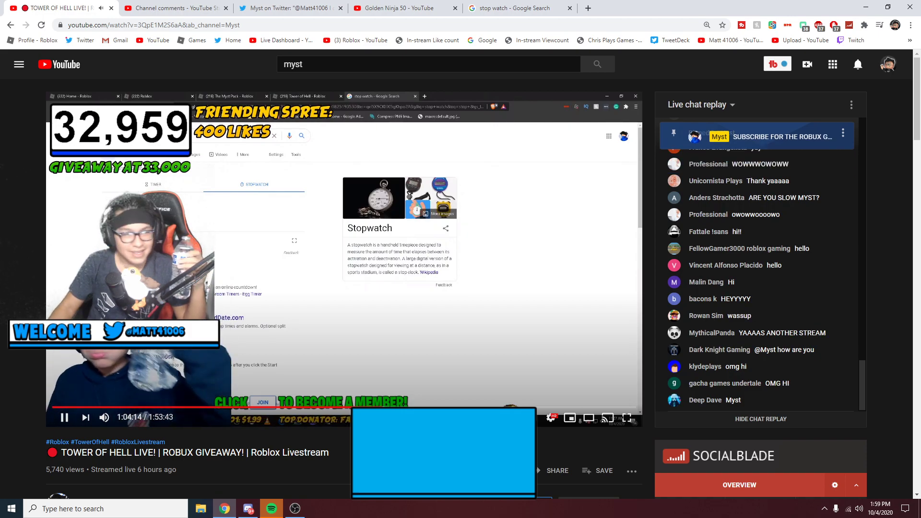
{"action": "left_click", "coordinate": [63, 418]}
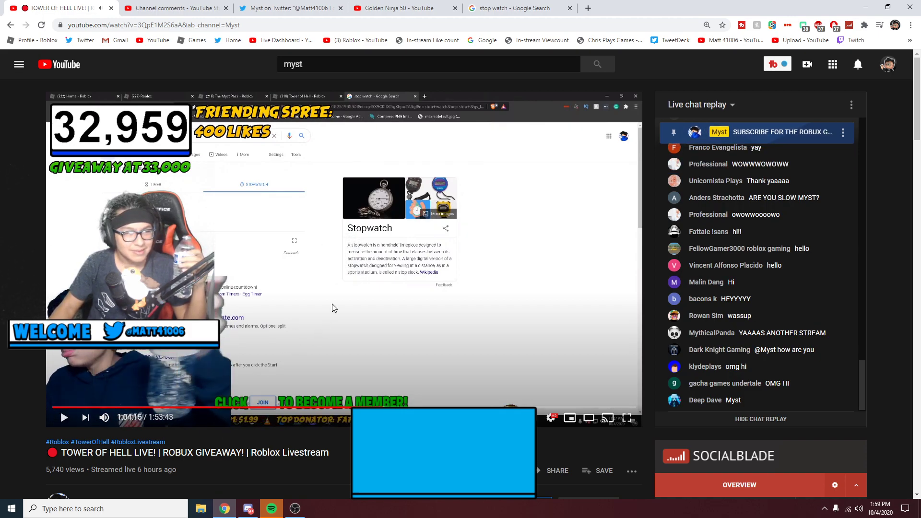
{"action": "left_click", "coordinate": [519, 7]}
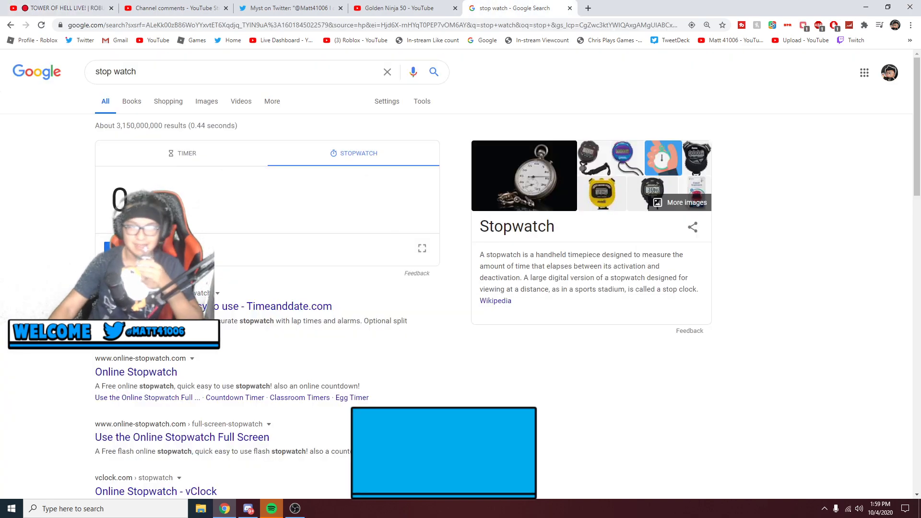